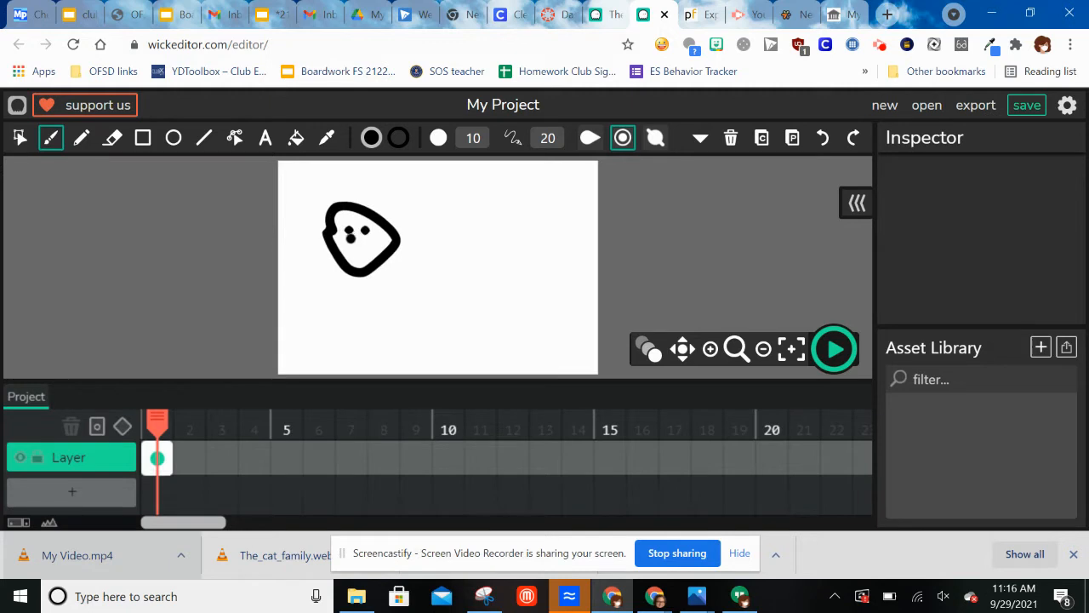
Step: Draw the smile, then add Layer 2 and brush a frowning sad face at the lower right
left_click_drag(344, 256, 383, 259)
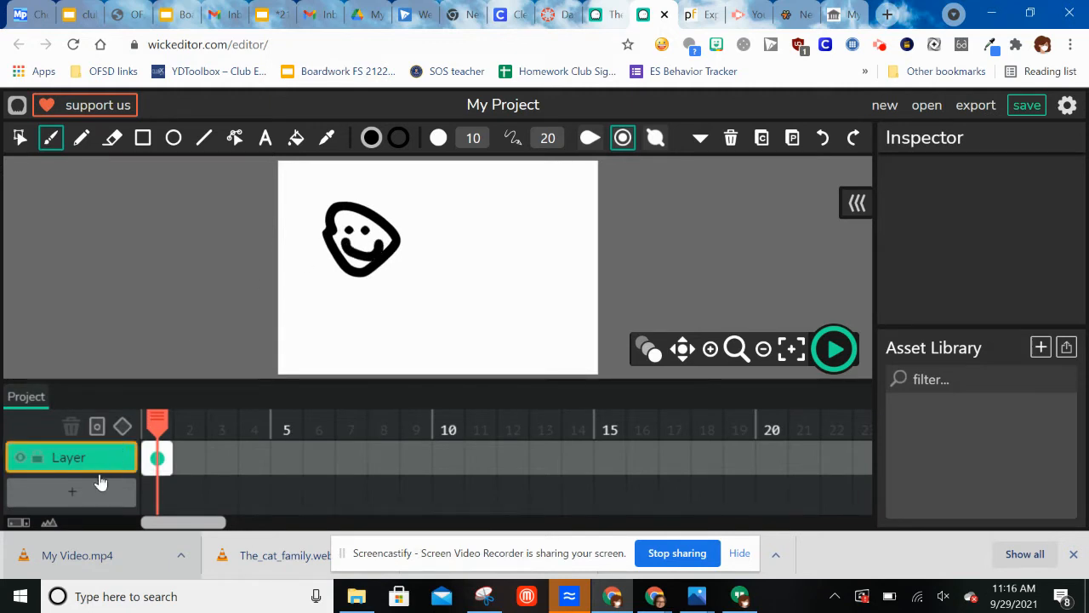
left_click(71, 490)
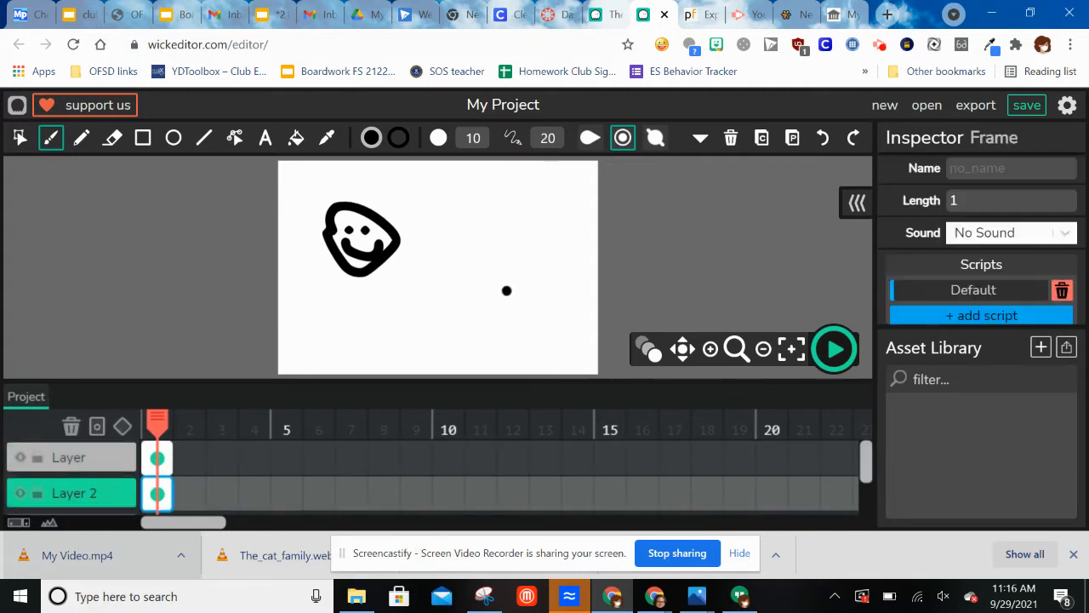
left_click_drag(507, 289, 527, 340)
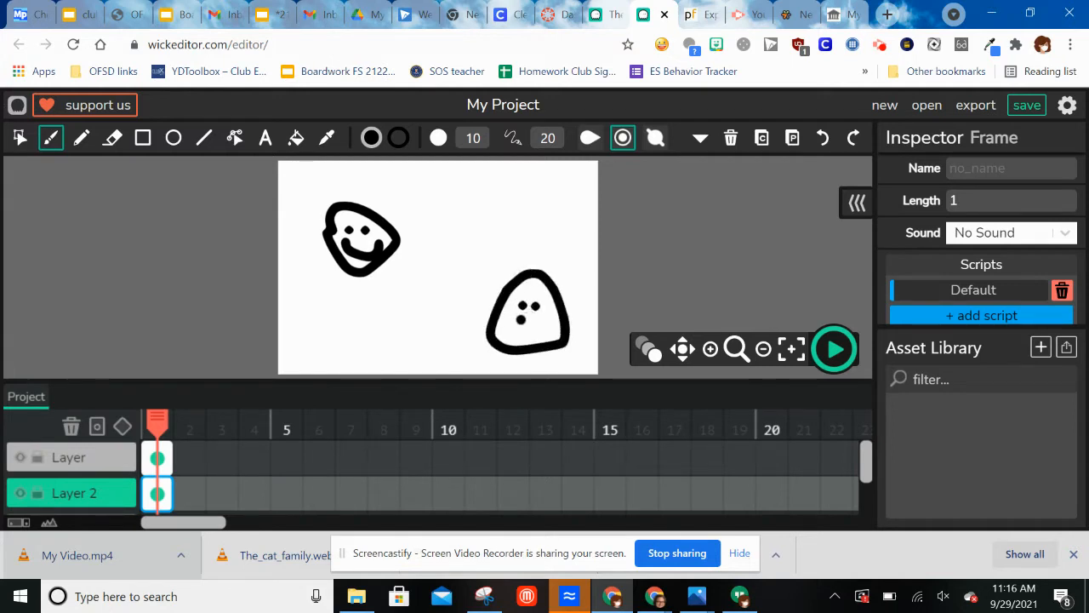
left_click_drag(510, 327, 548, 327)
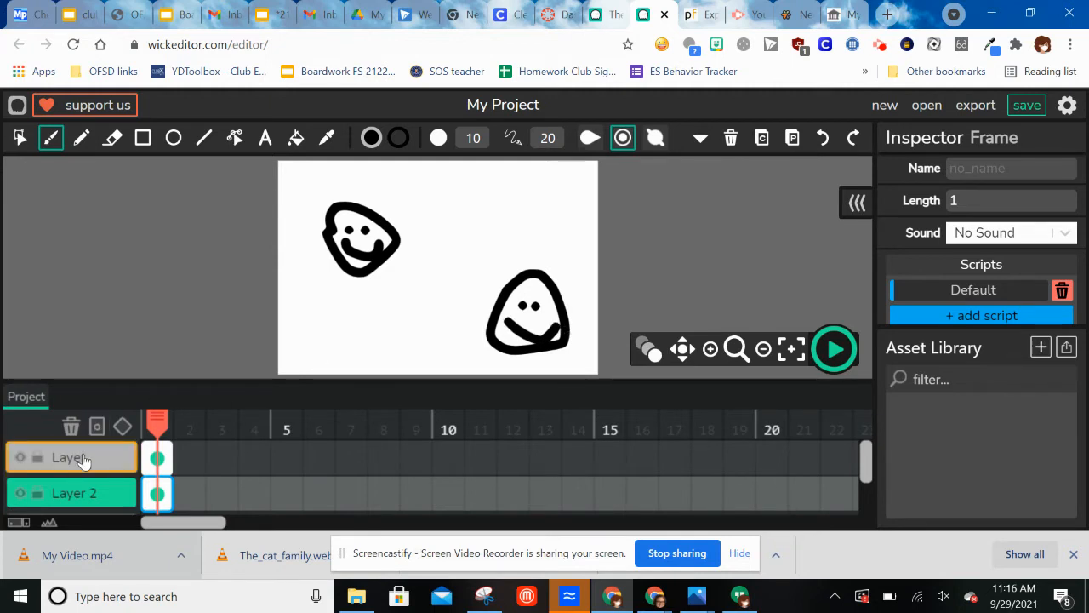
Step: Rename the first layer to 'Happy Face' in the Inspector Name field
left_click(85, 456)
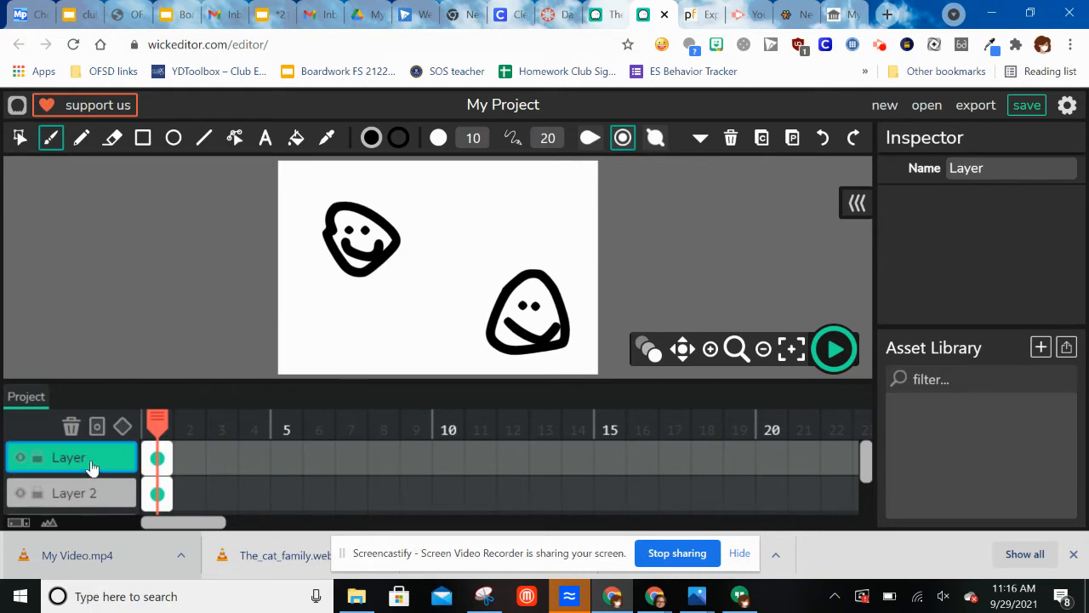
left_click(1011, 169)
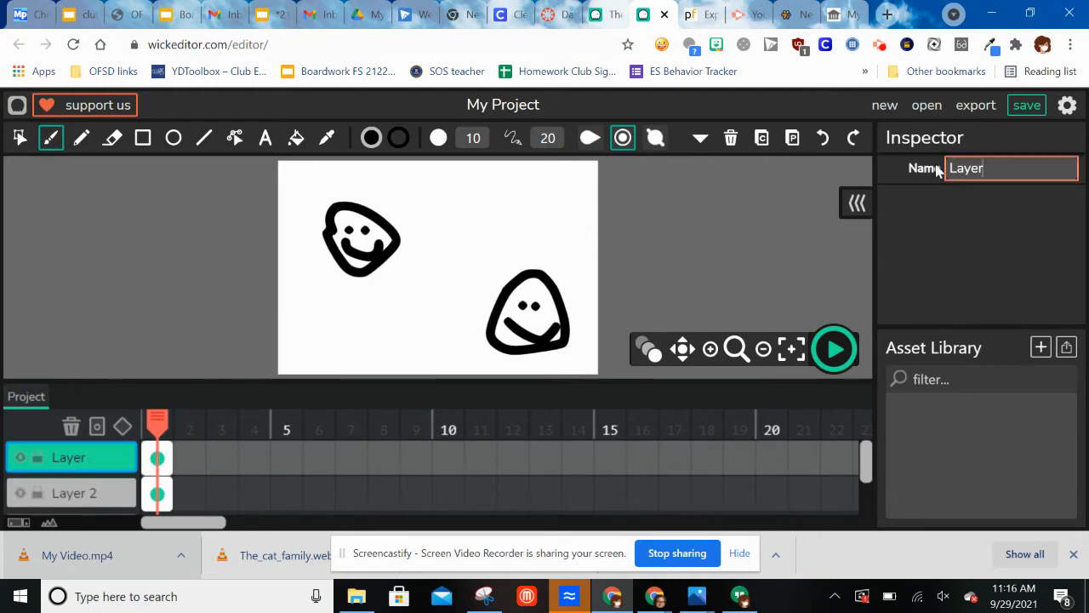
type("Happy")
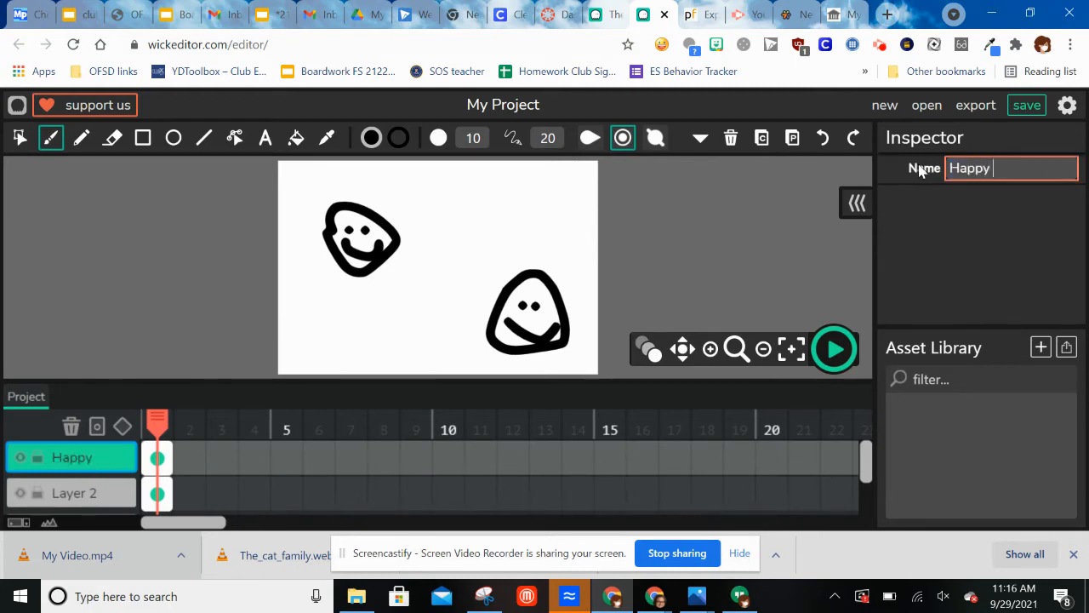
type("Face")
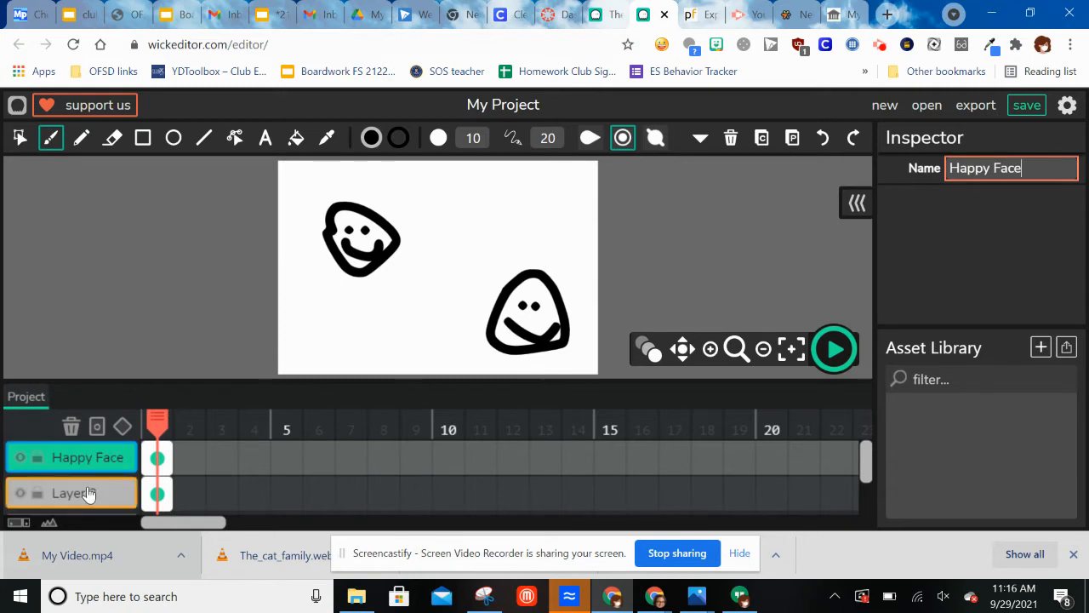
Step: Rename the second layer to 'Sad Face'
left_click(71, 494)
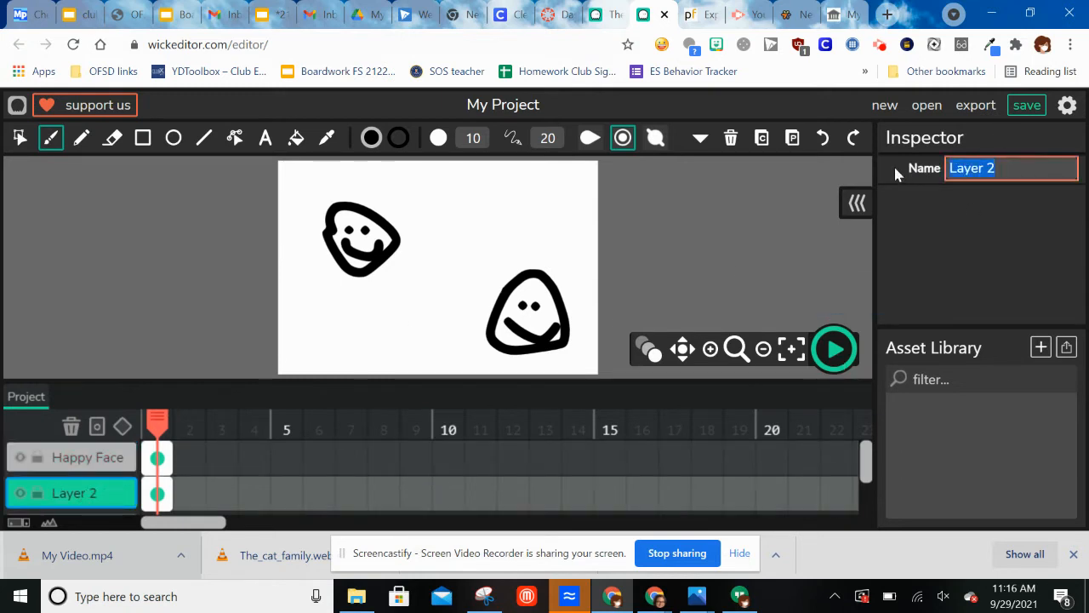
type("Sad Face")
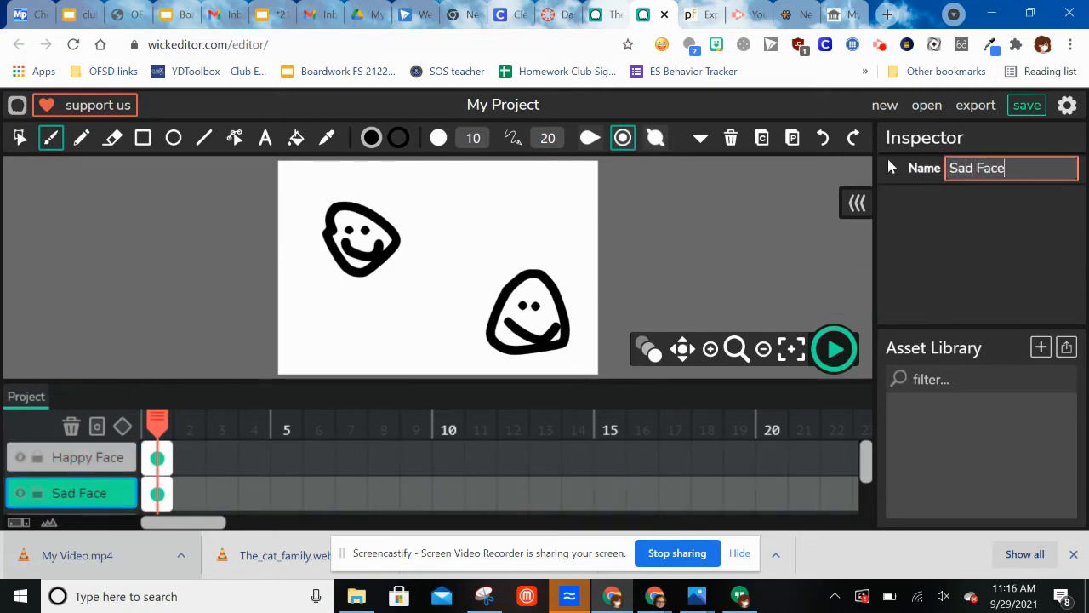
mouse_move(1002, 358)
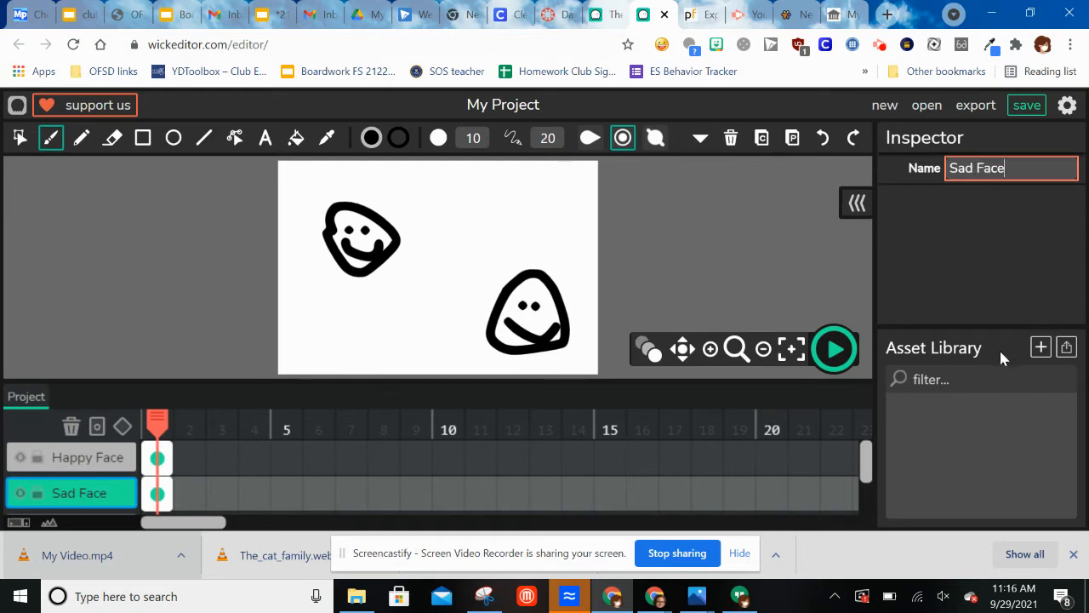
mouse_move(1066, 347)
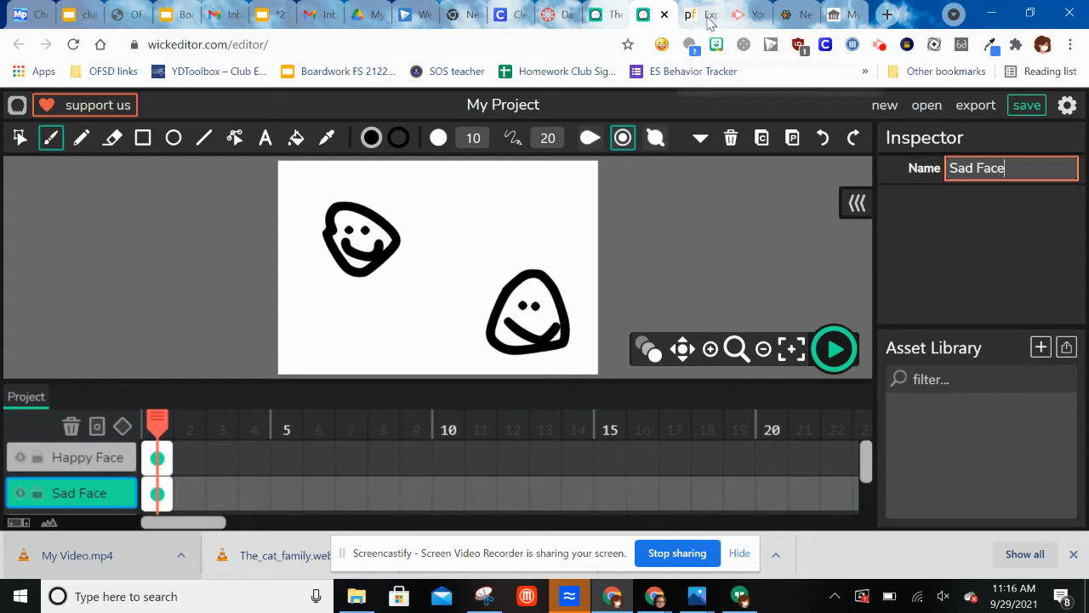
Step: Search pngfind.com for 'boy' and download a cartoon boy PNG via Free Download
left_click(690, 13)
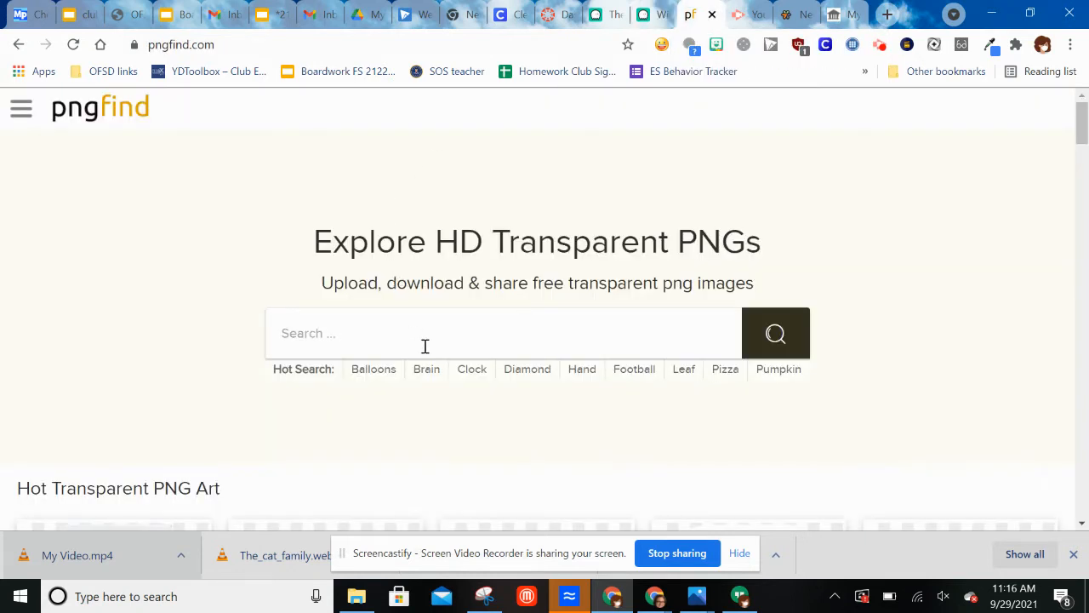
type("bo")
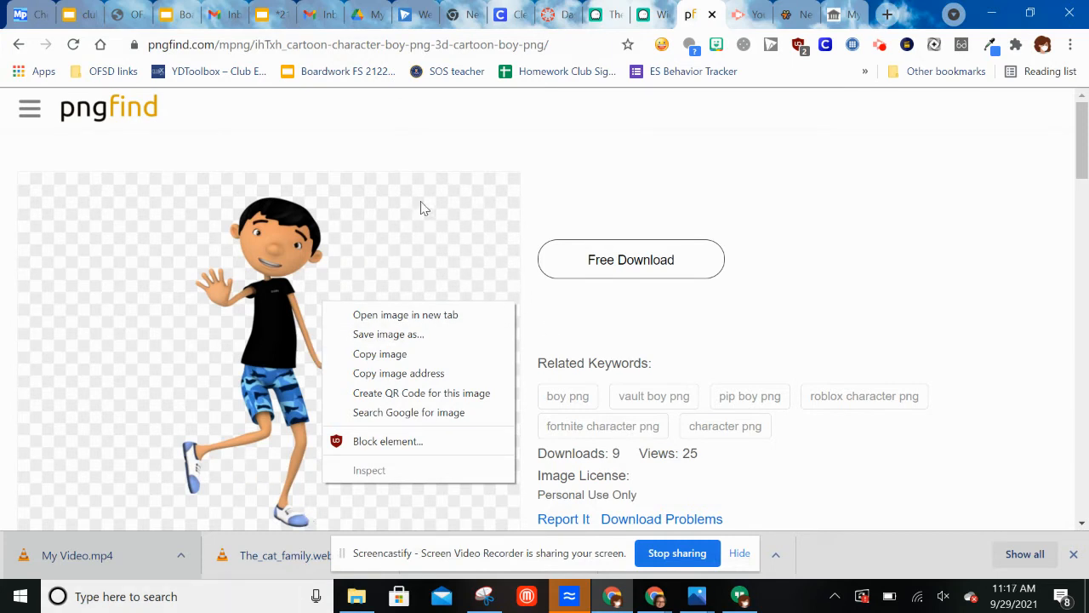
mouse_move(459, 235)
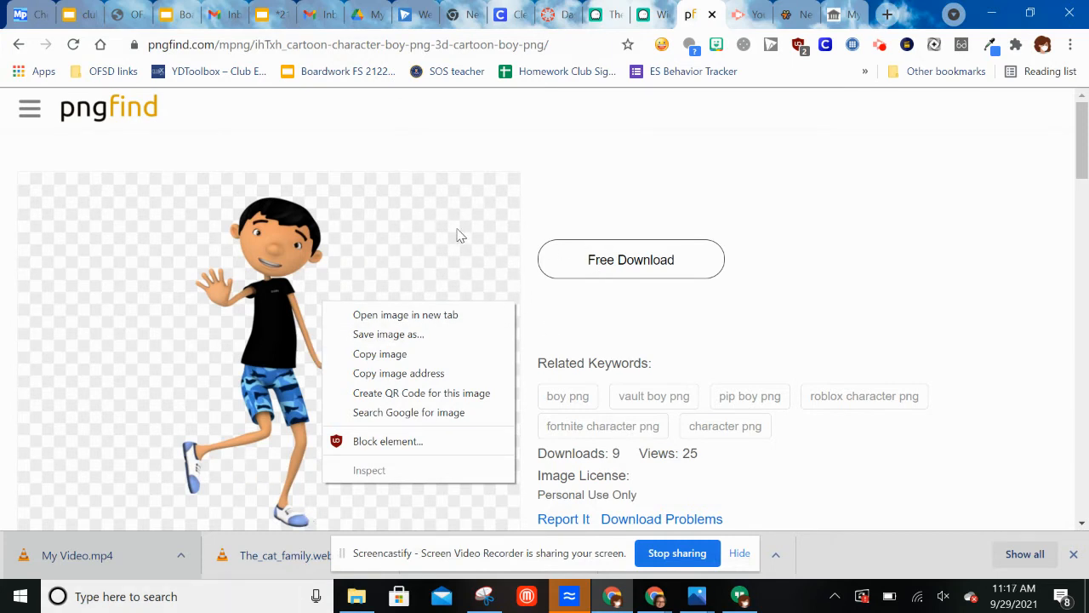
left_click(630, 259)
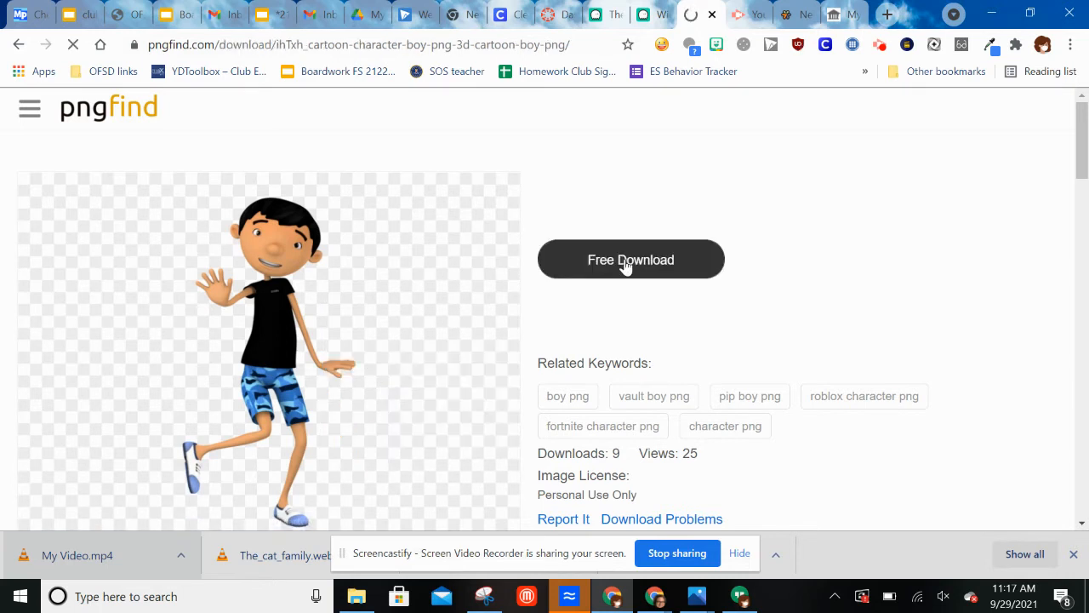
left_click(630, 258)
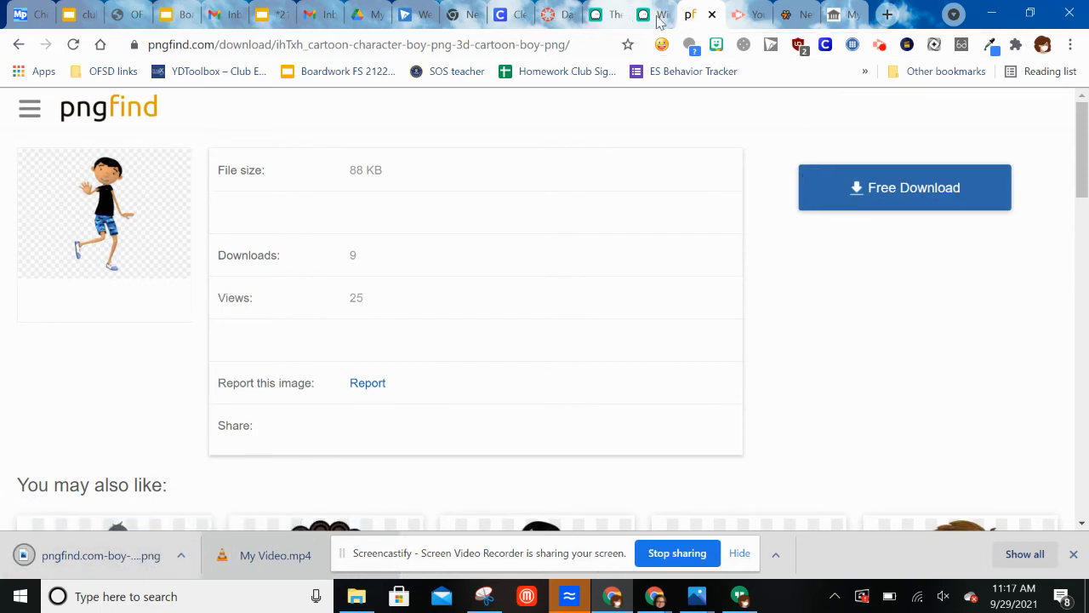
Step: Upload the boy PNG to the Asset Library and place it on a third layer named 'boy'
left_click(638, 13)
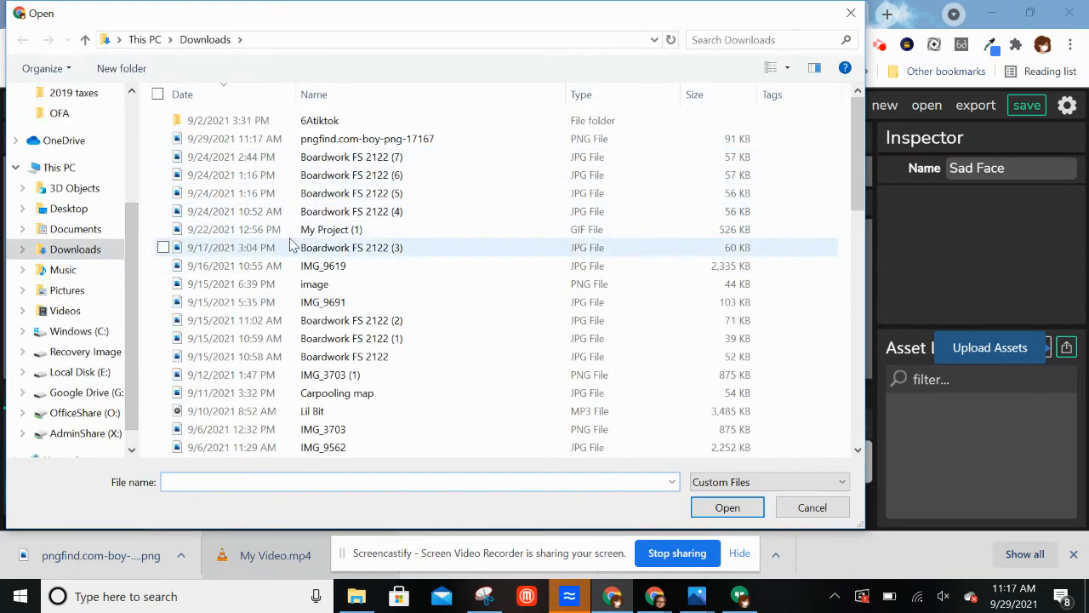
left_click(812, 508)
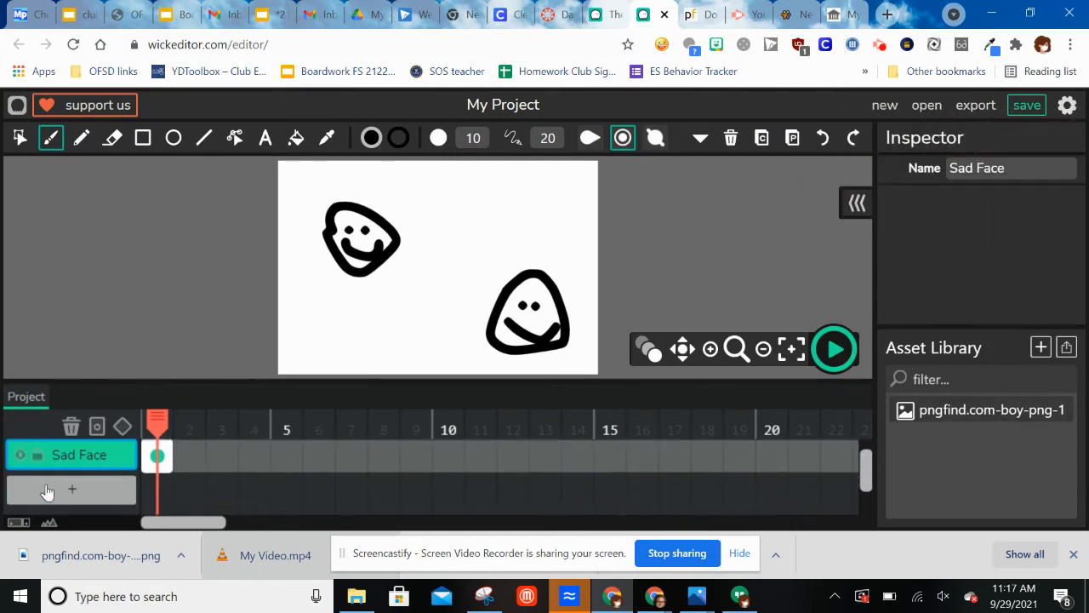
left_click(71, 490)
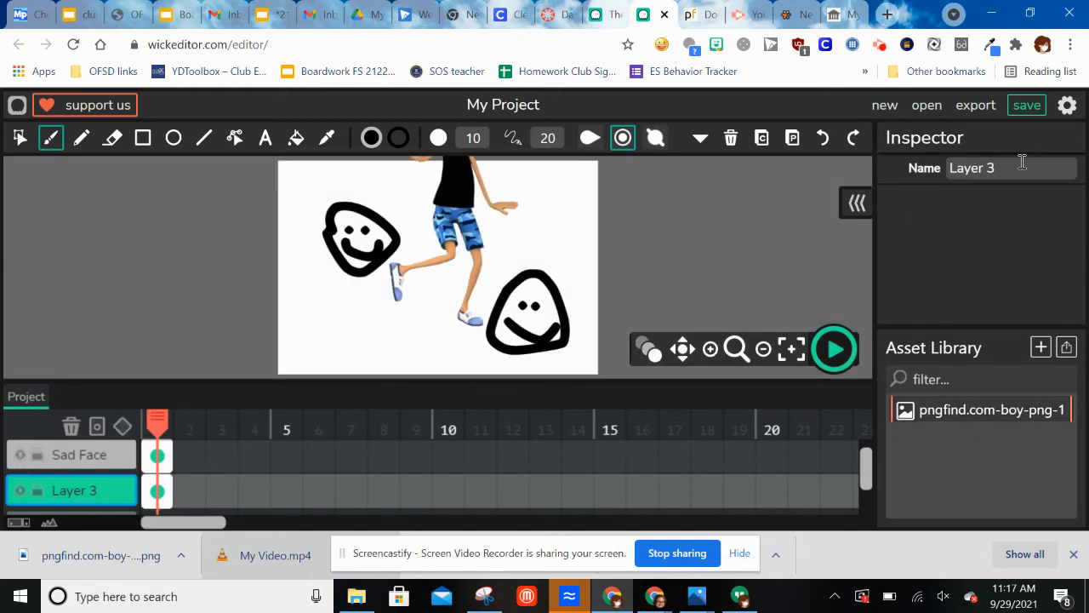
type("boy")
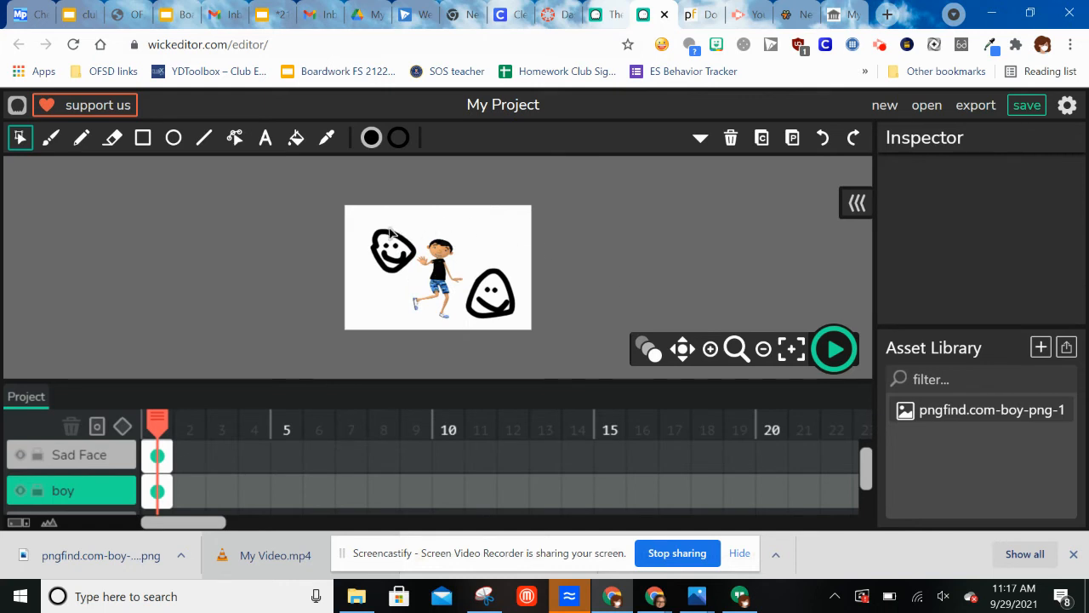
mouse_move(320, 456)
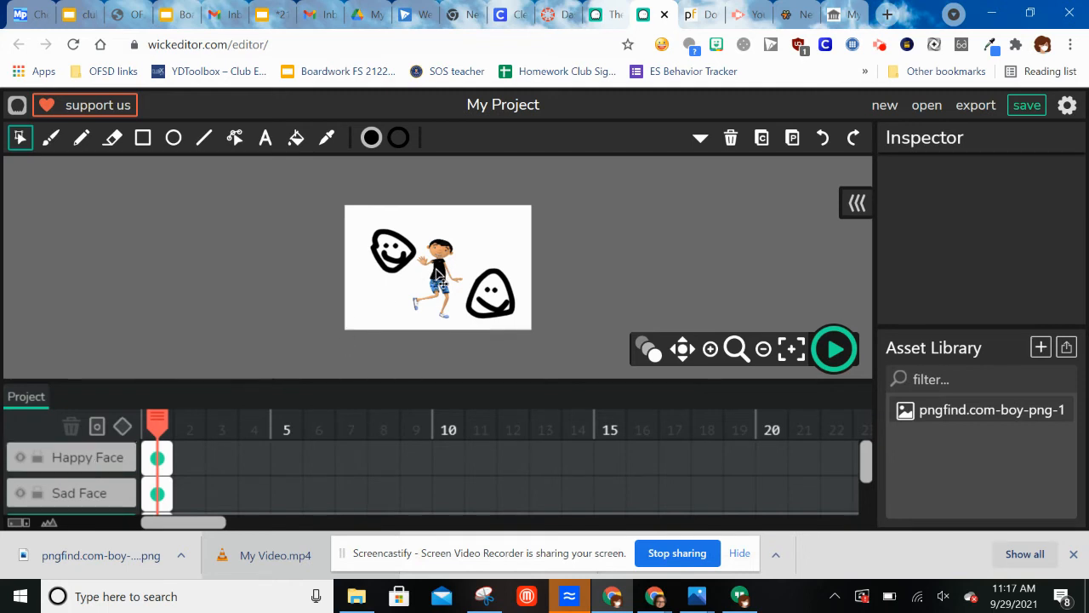
Step: Stretch the Happy Face frame out to frame 15 and add a tween
left_click(439, 269)
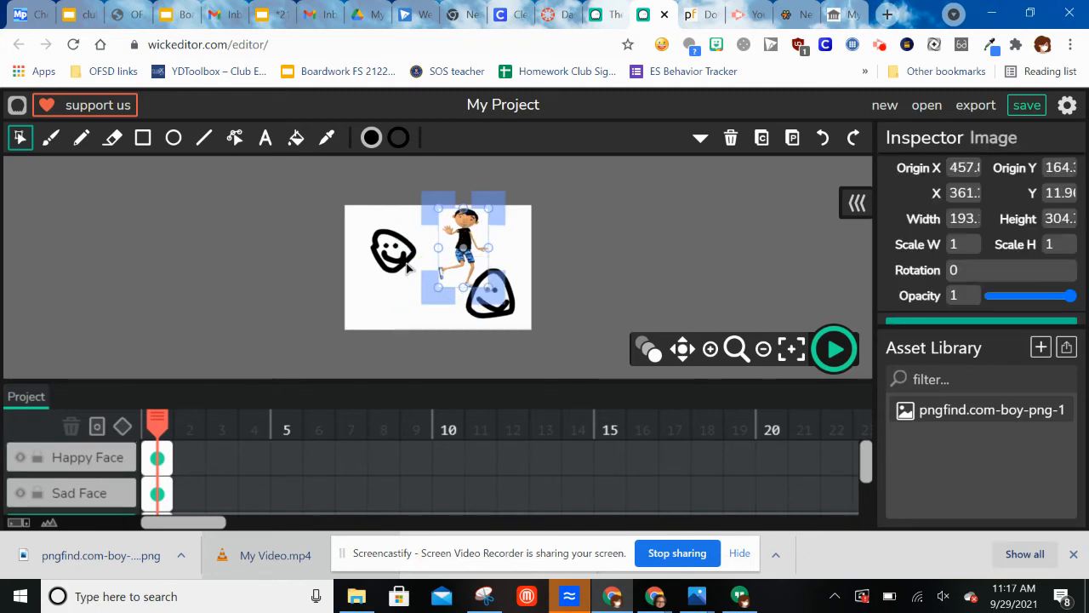
left_click(77, 493)
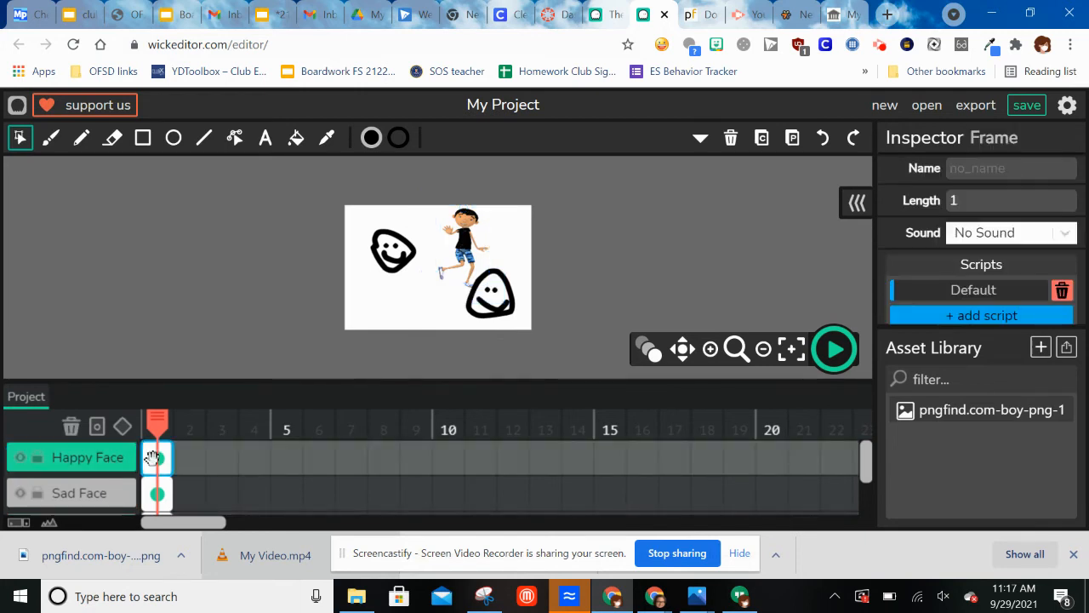
left_click_drag(156, 456, 562, 456)
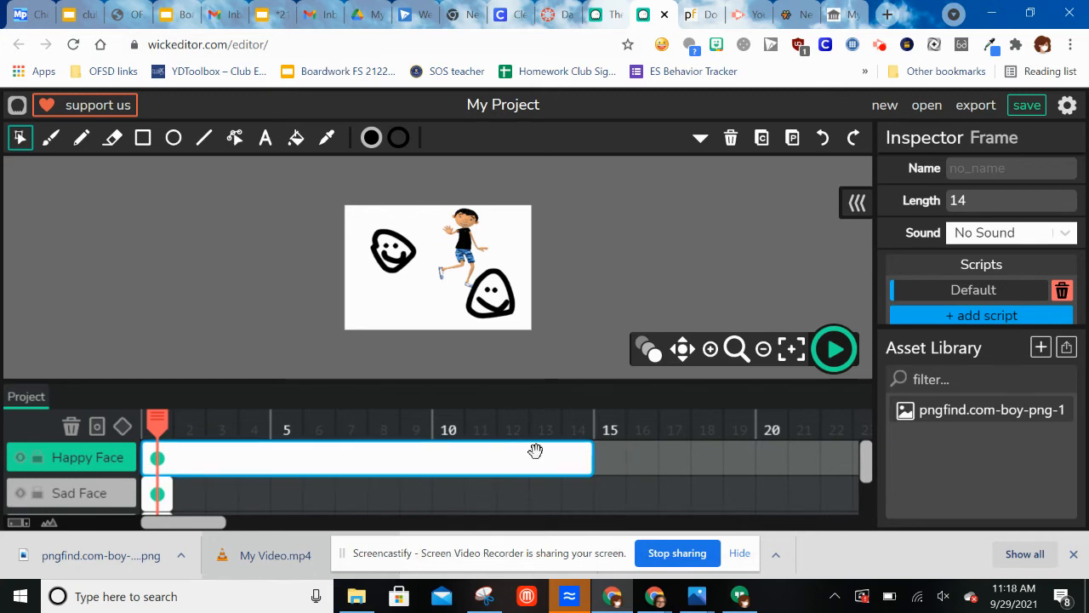
mouse_move(606, 460)
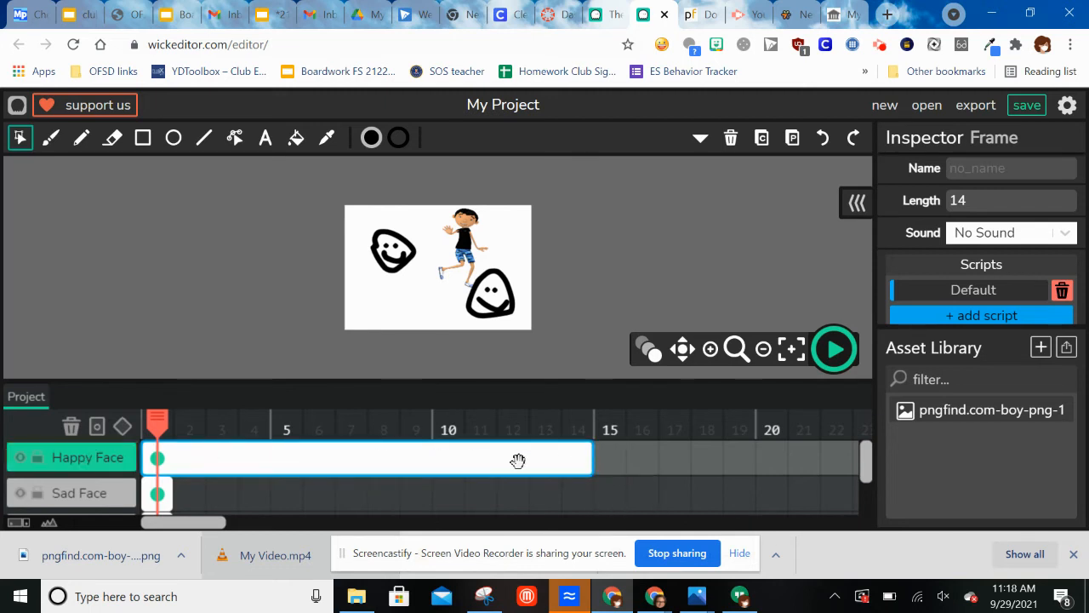
mouse_move(424, 318)
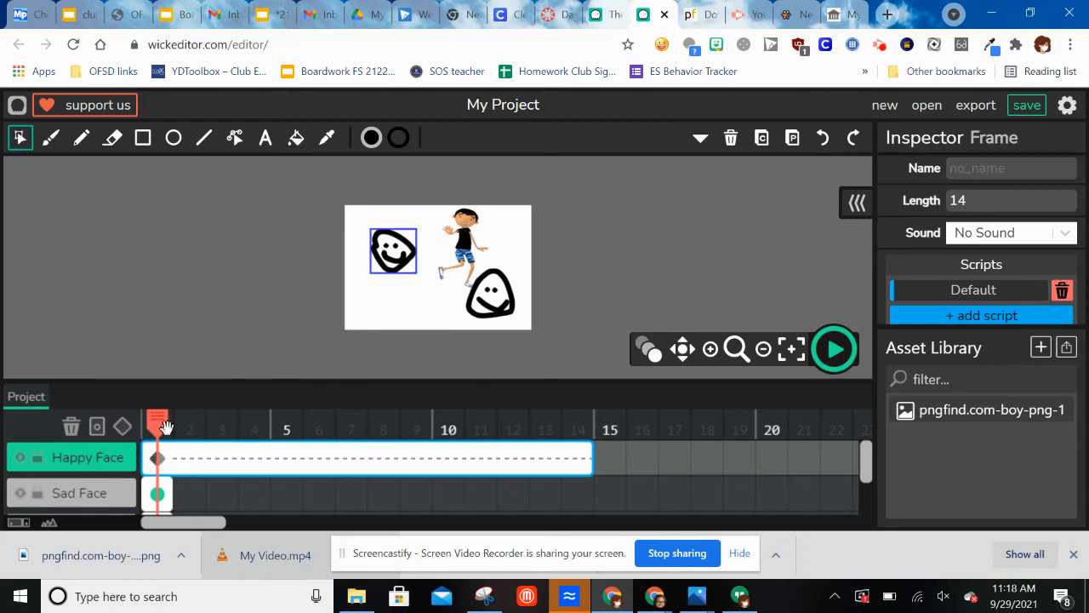
Step: Move the happy face to the bottom middle at the last frame and preview the motion
left_click_drag(157, 417, 578, 417)
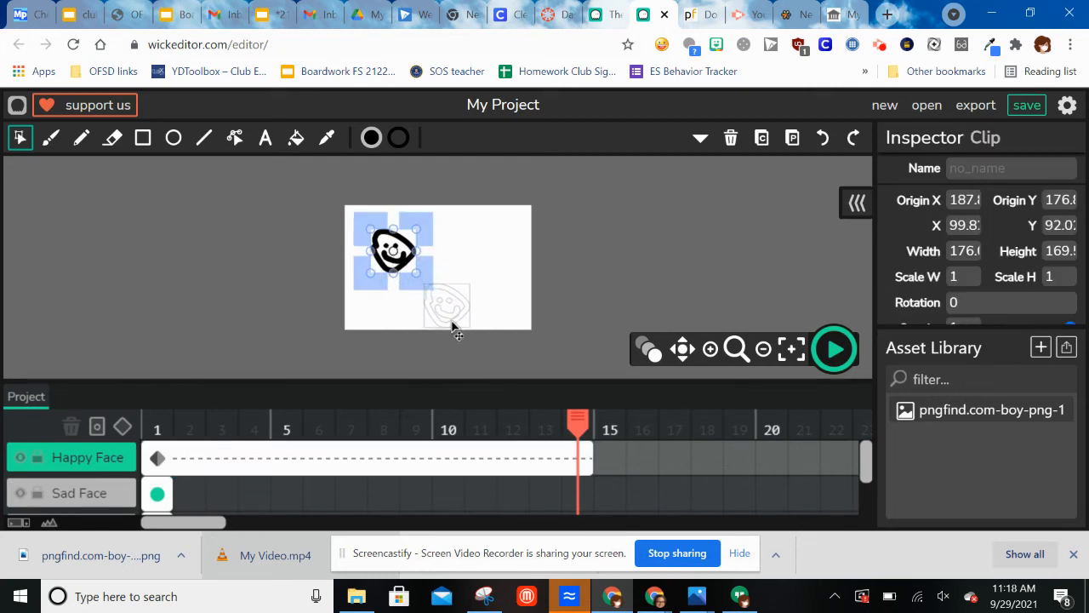
left_click_drag(394, 248, 446, 307)
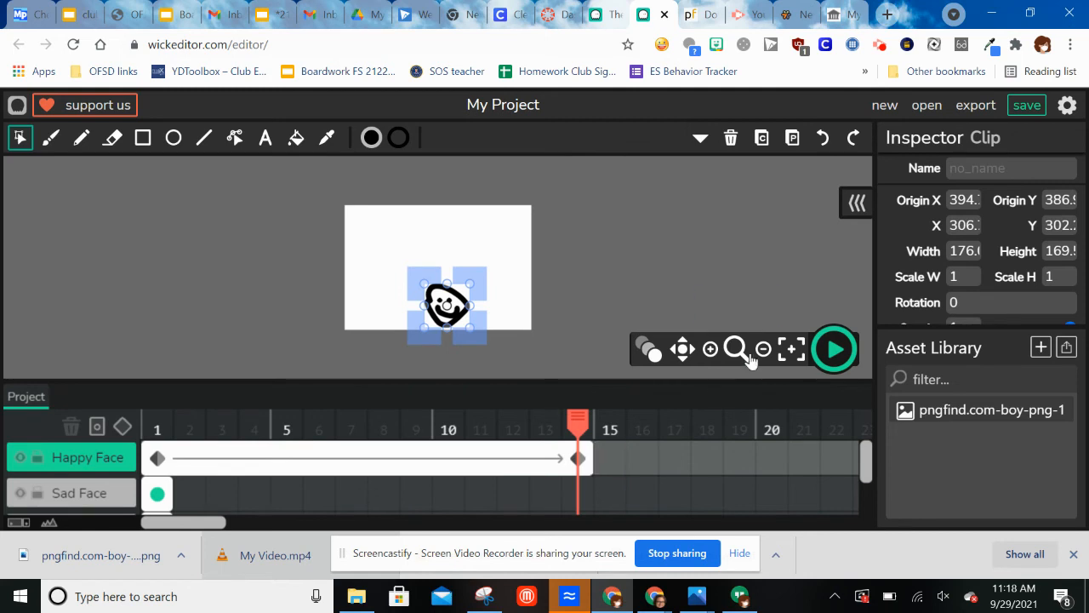
left_click(834, 347)
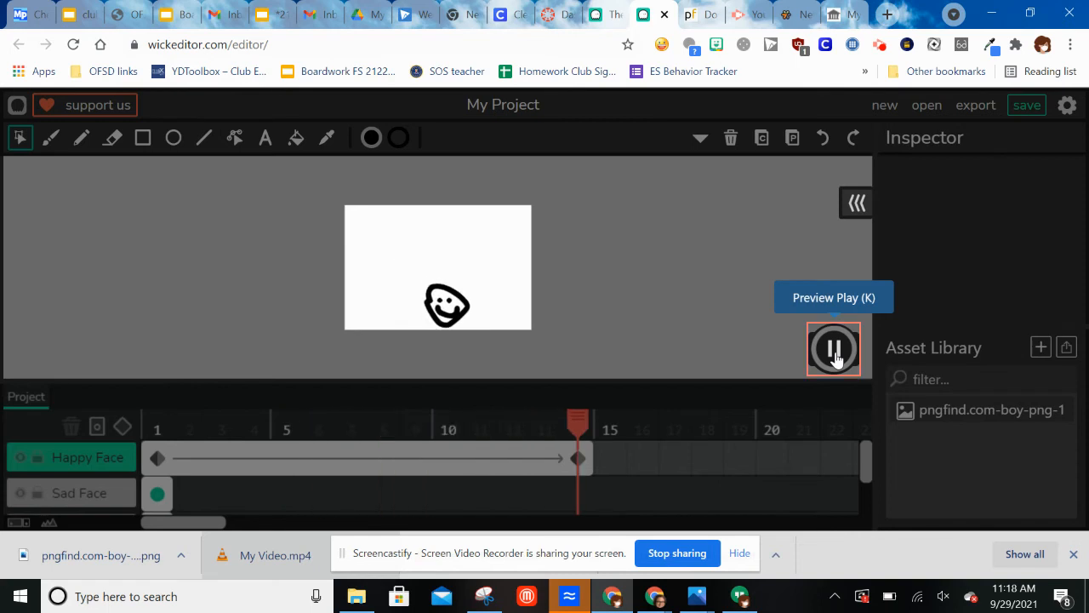
left_click(833, 347)
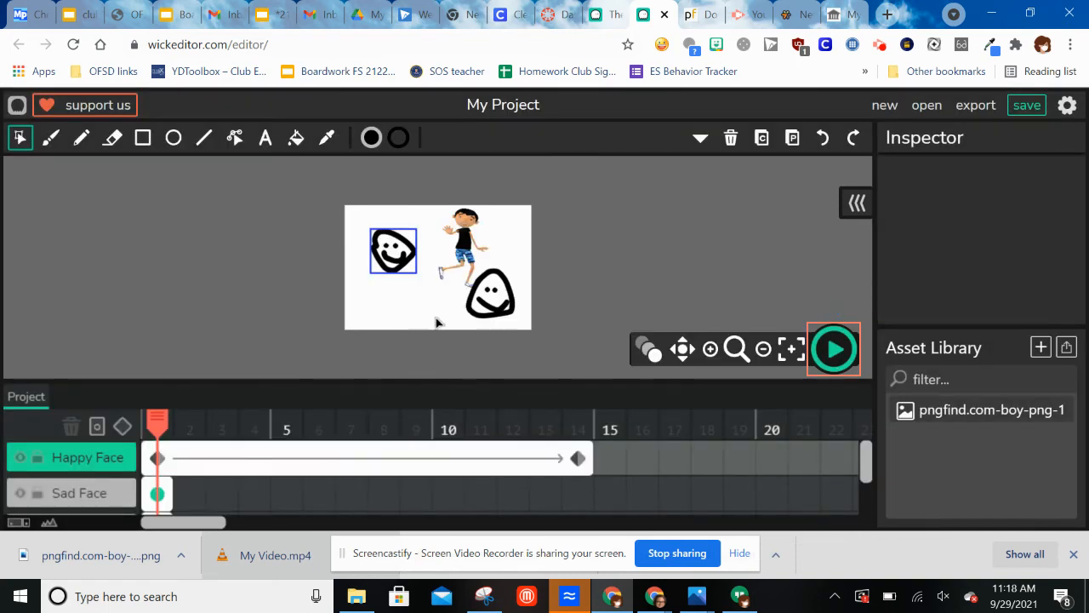
mouse_move(81, 405)
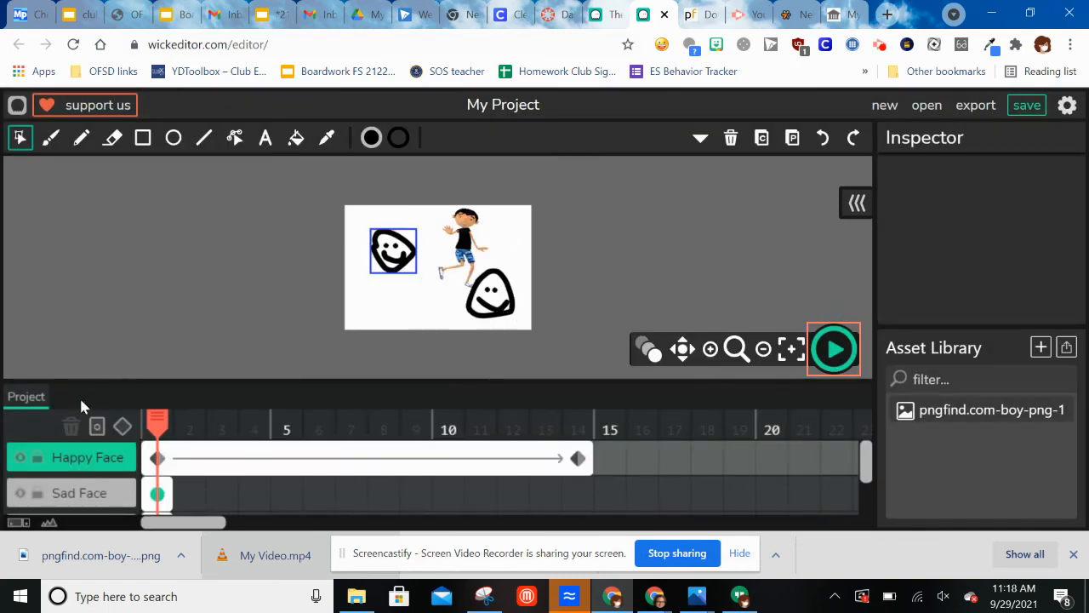
Step: Tween the sad face over 15 frames ending at the top-right and preview both faces
left_click(157, 493)
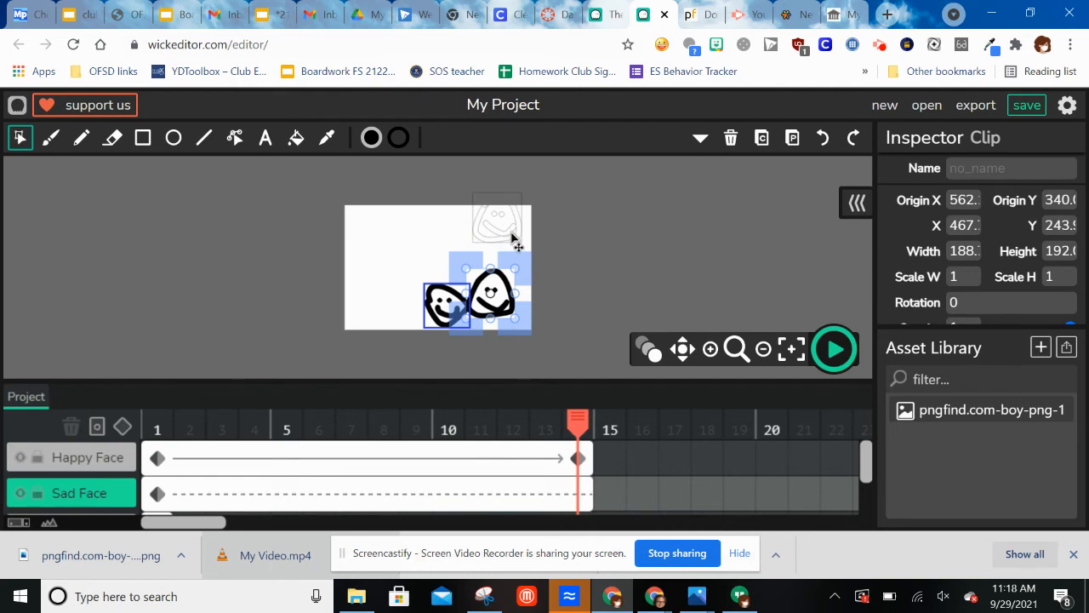
left_click_drag(490, 298, 502, 230)
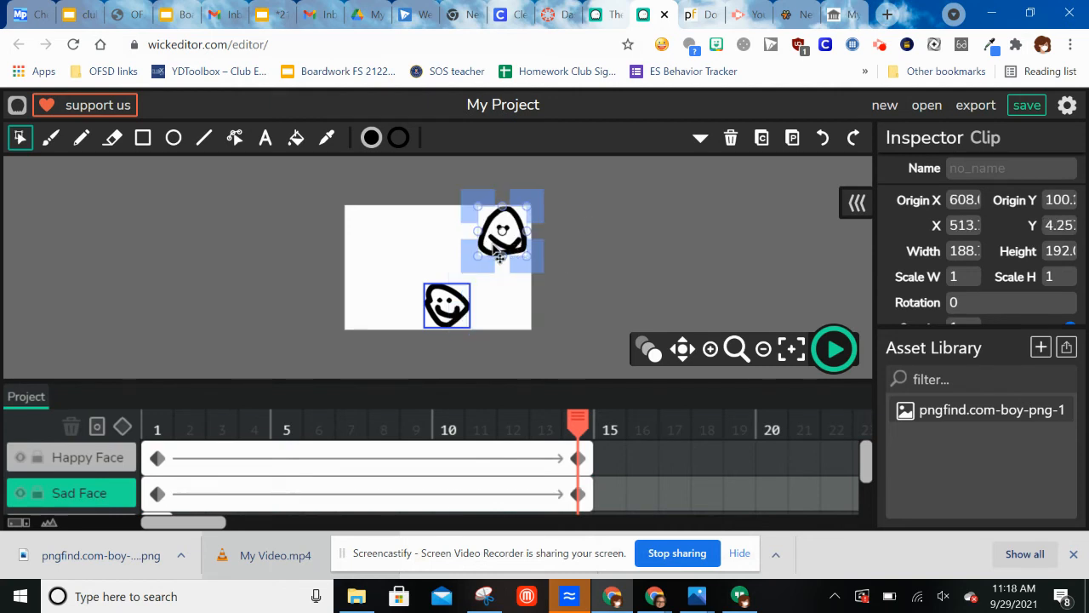
mouse_move(834, 349)
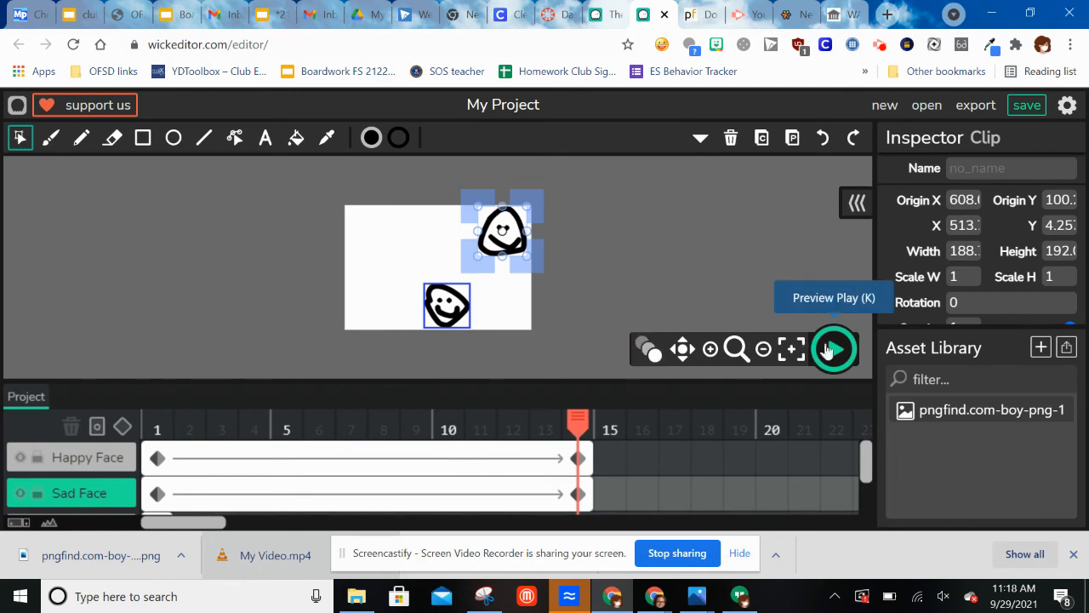
left_click(834, 348)
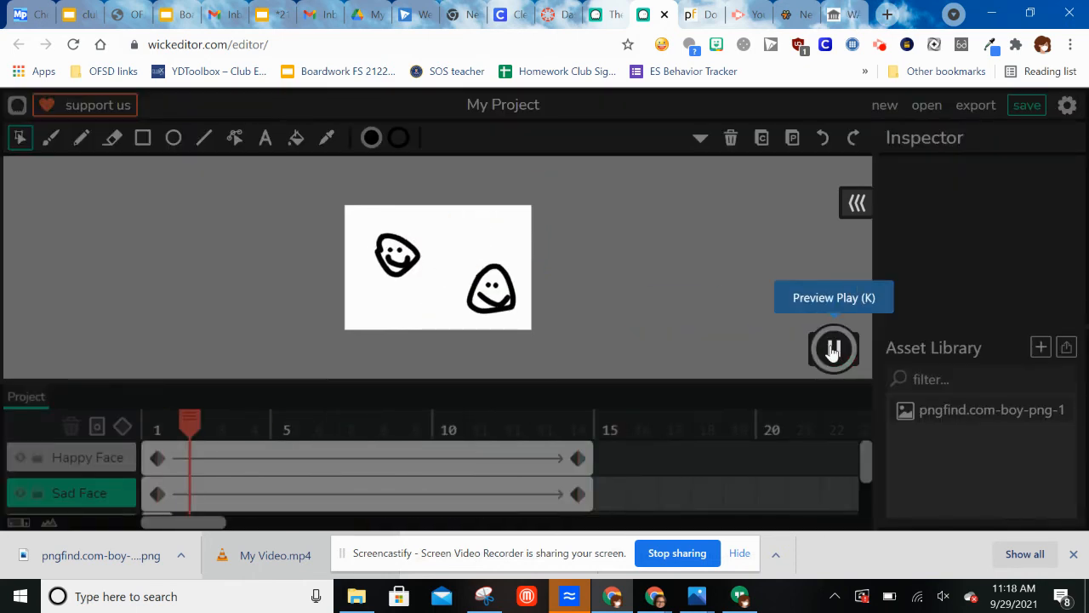
left_click(834, 351)
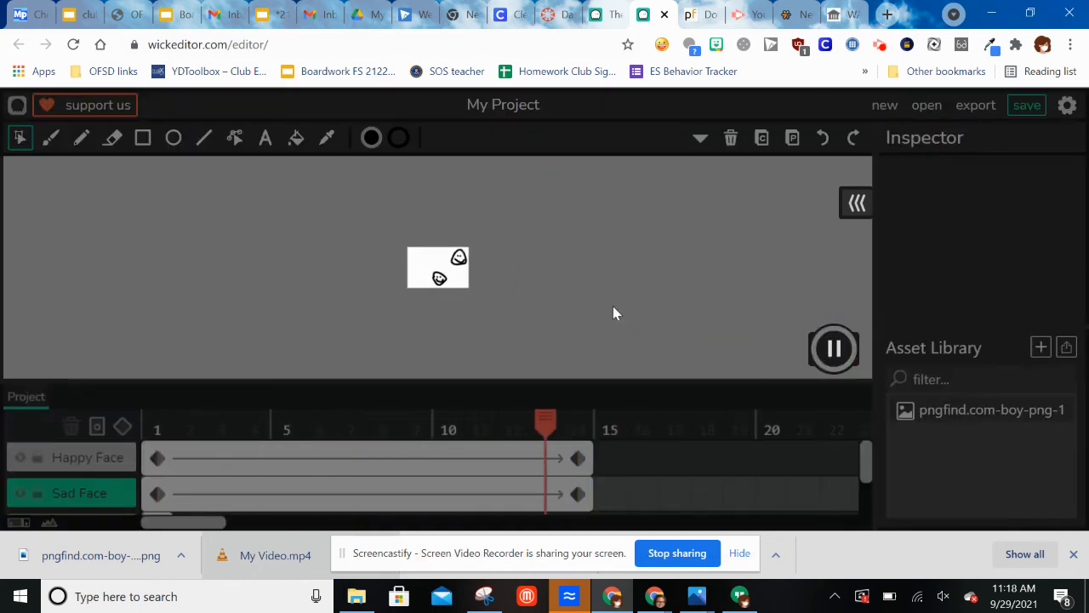
Step: Tween the boy over 15 frames so he exits off the left edge, then preview all three
left_click(834, 349)
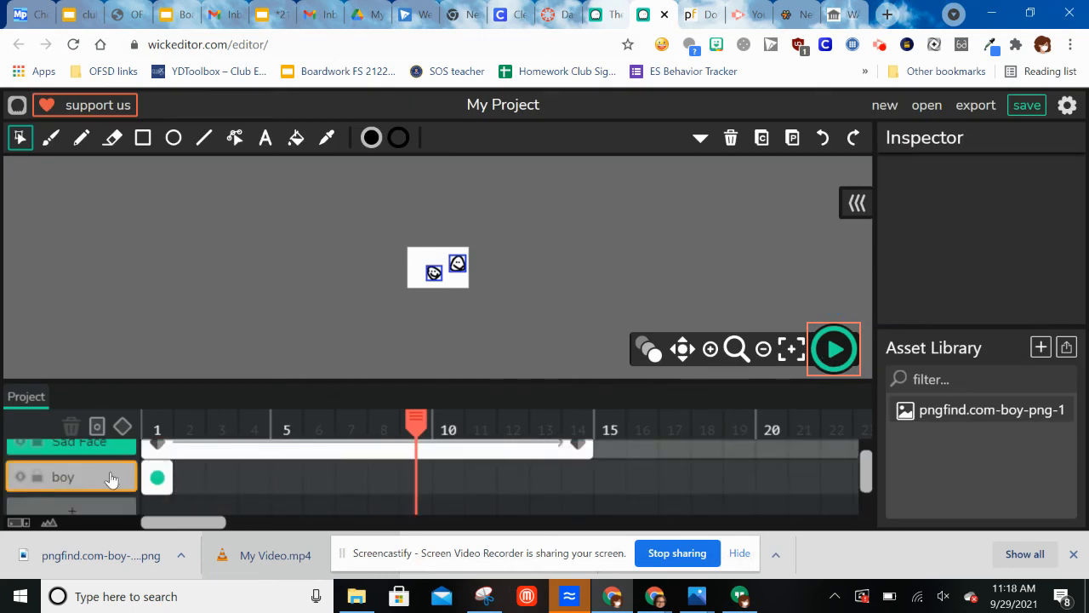
left_click(72, 476)
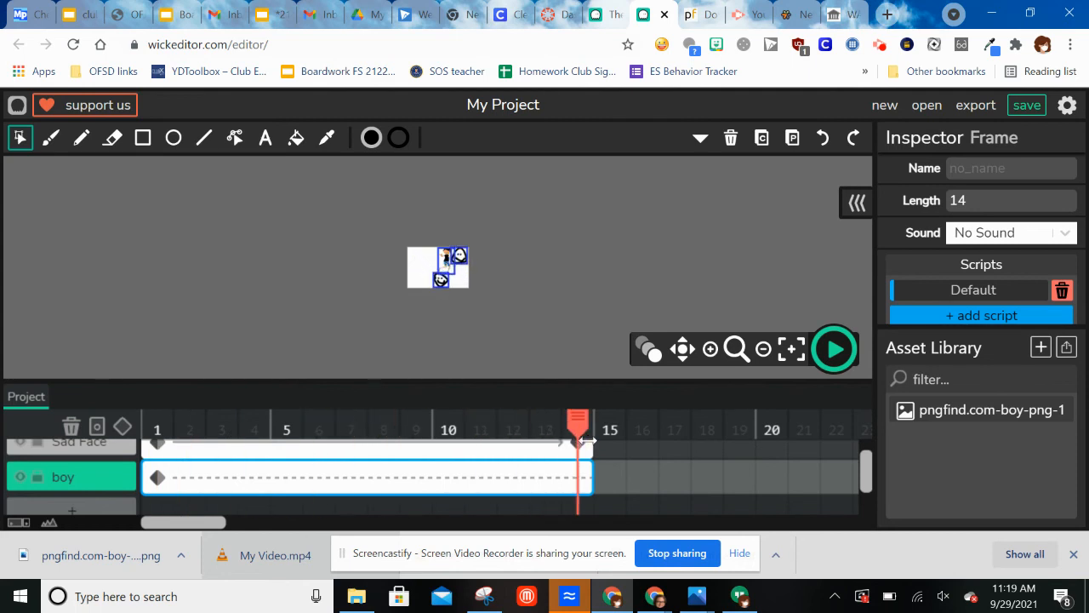
left_click(438, 264)
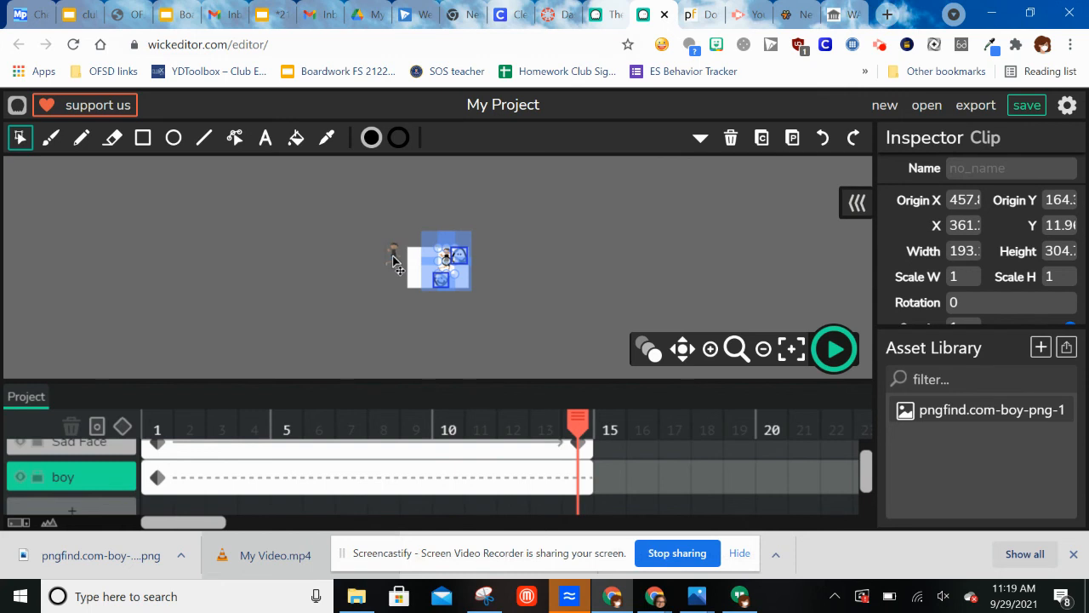
left_click(834, 347)
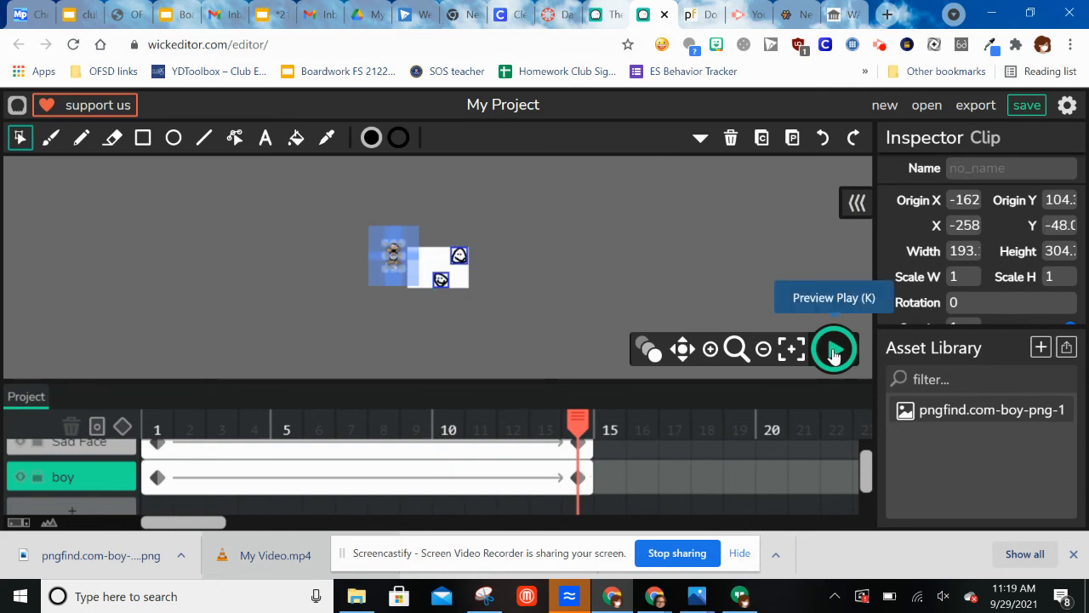
left_click(834, 349)
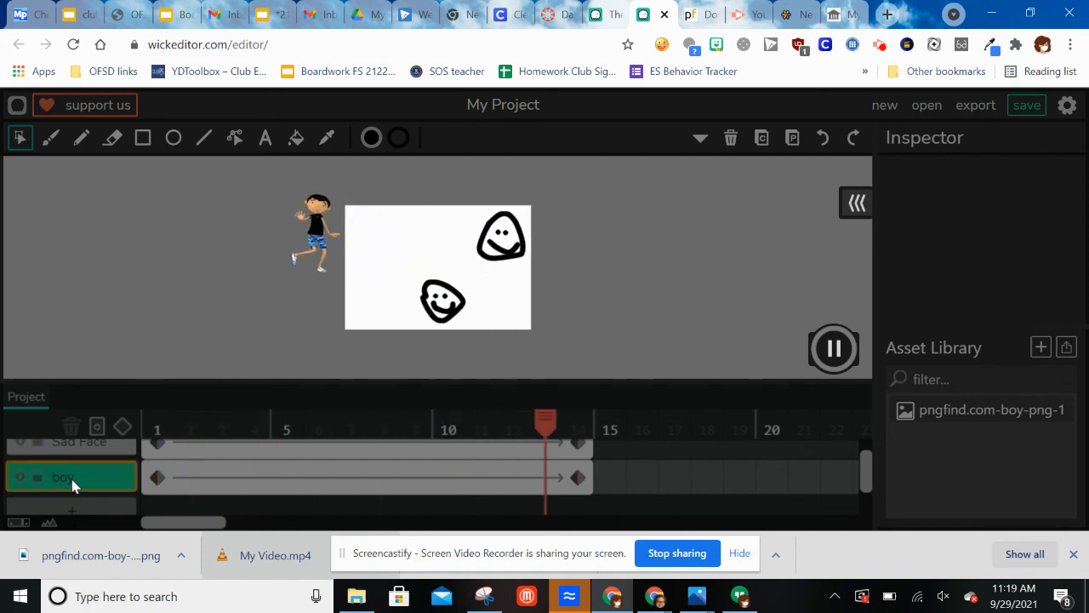
Step: Pause the three-character preview and add an empty Layer 4 to the timeline
left_click(383, 425)
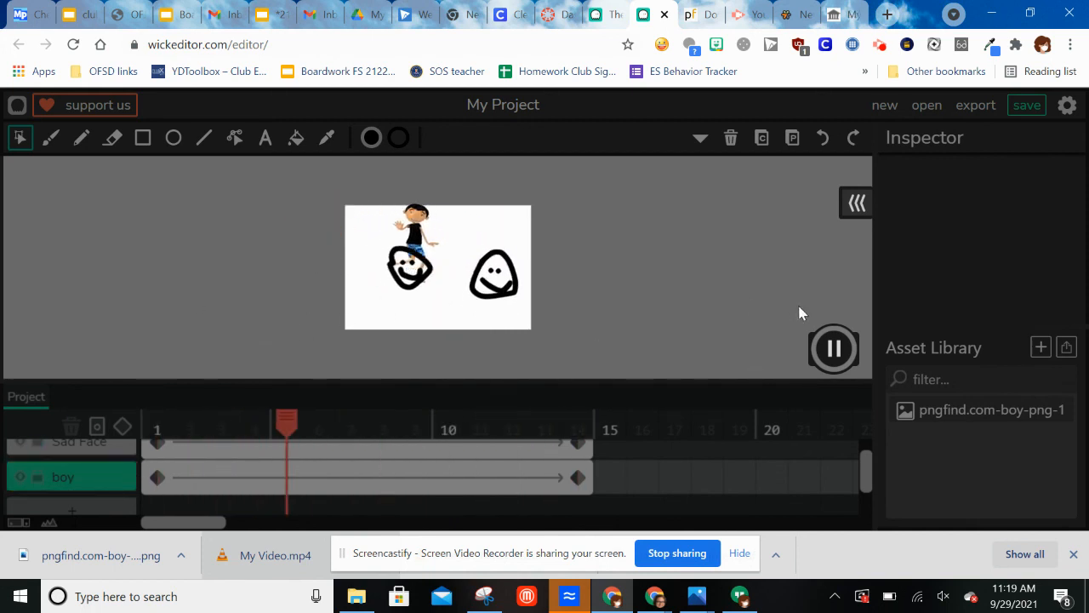
left_click(834, 349)
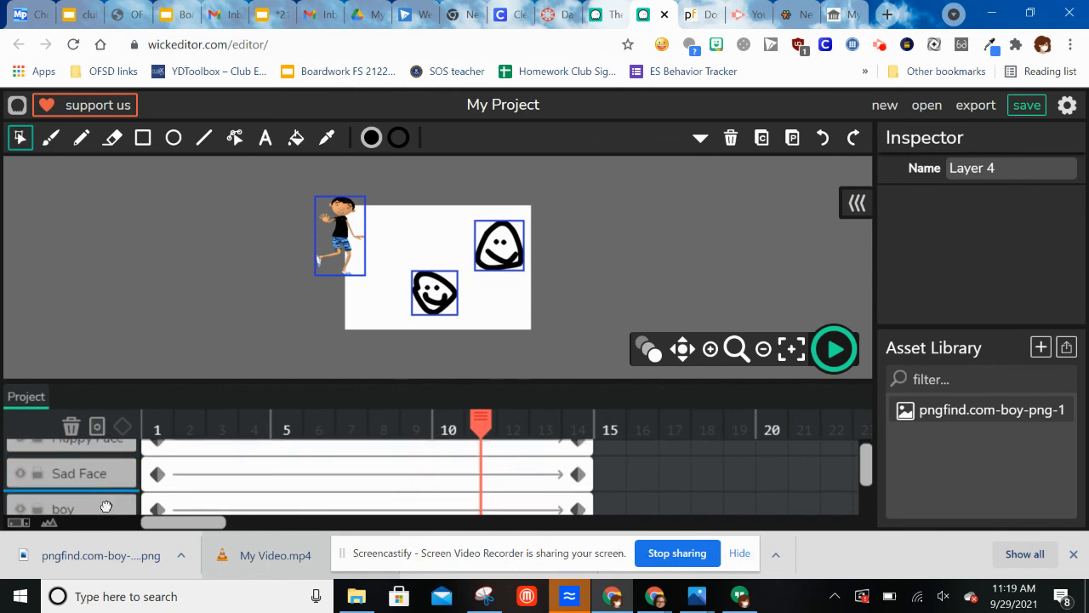
mouse_move(494, 410)
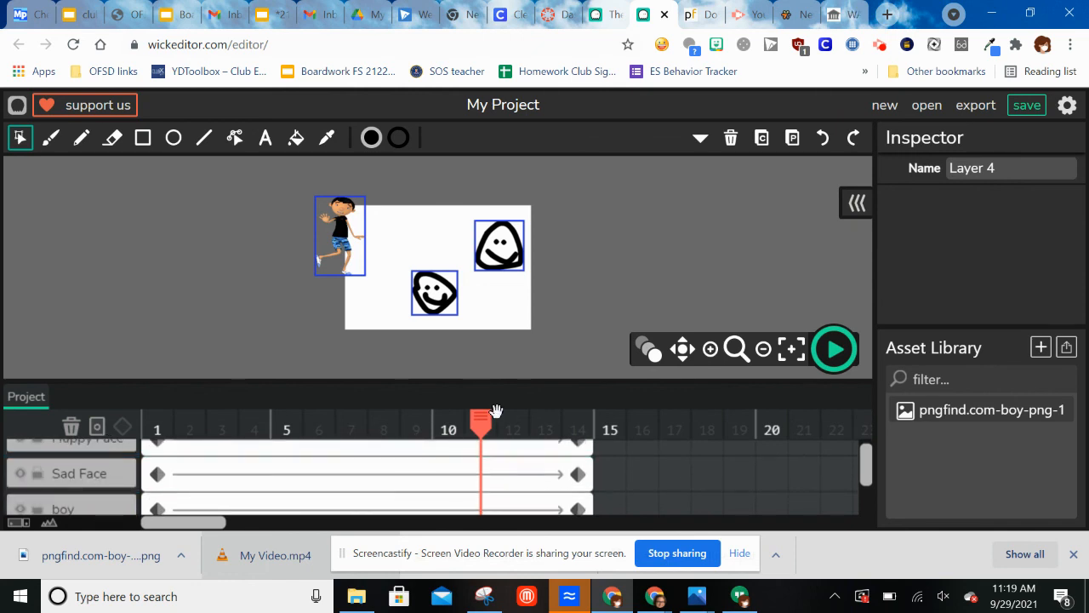